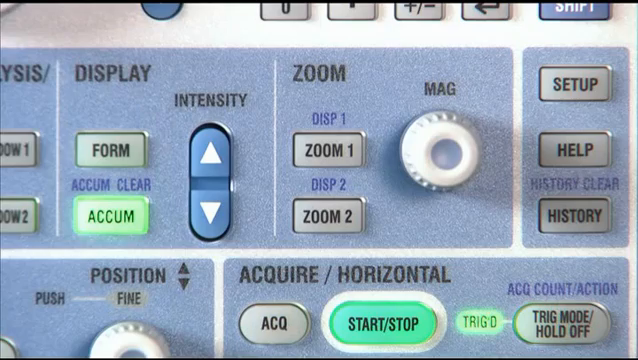
- Show the cursor type list: Vertical, Horizontal, H&V, VT, Marker and Serial
click(325, 216)
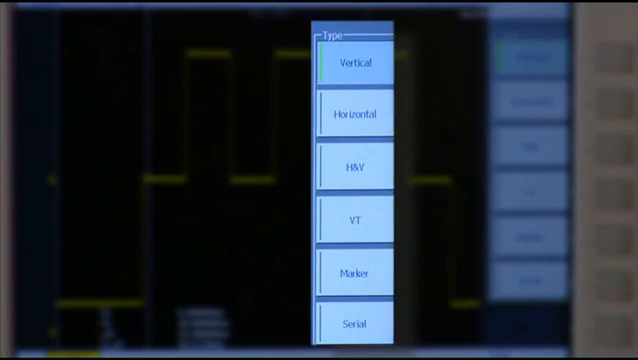
click(353, 116)
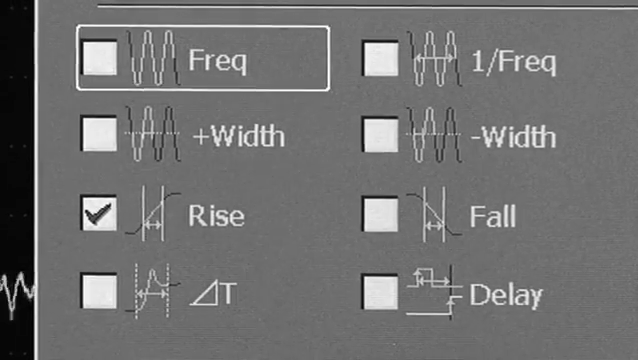
- Tick the Freq checkbox in the MEASURE timing list, keeping Rise checked
click(95, 61)
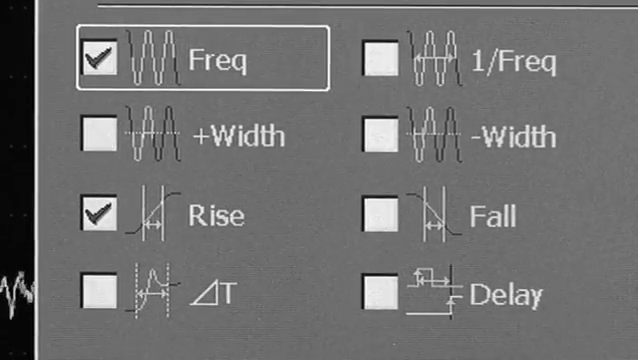